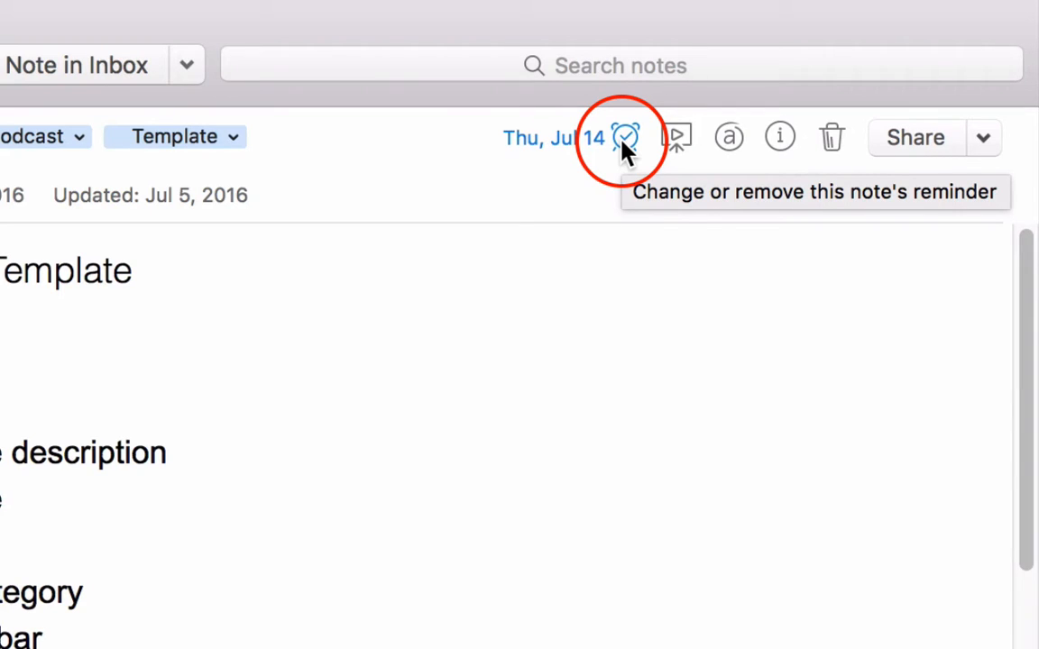
Open the note's reminder options menu and dismiss it unchanged
{"action": "left_click", "coordinate": [625, 137]}
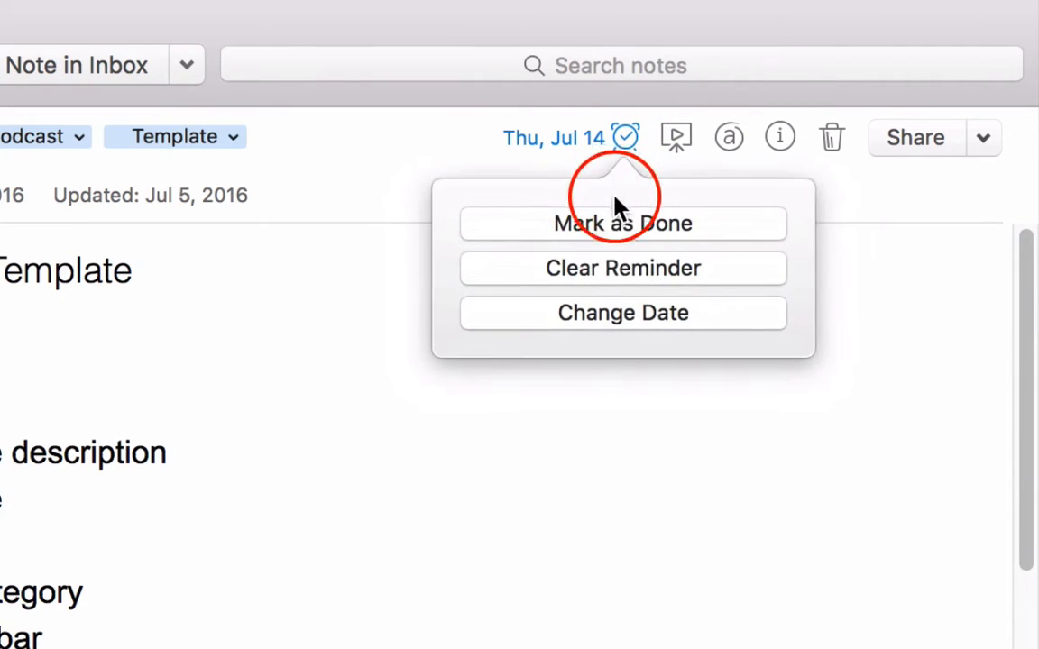
{"action": "mouse_move", "coordinate": [341, 319]}
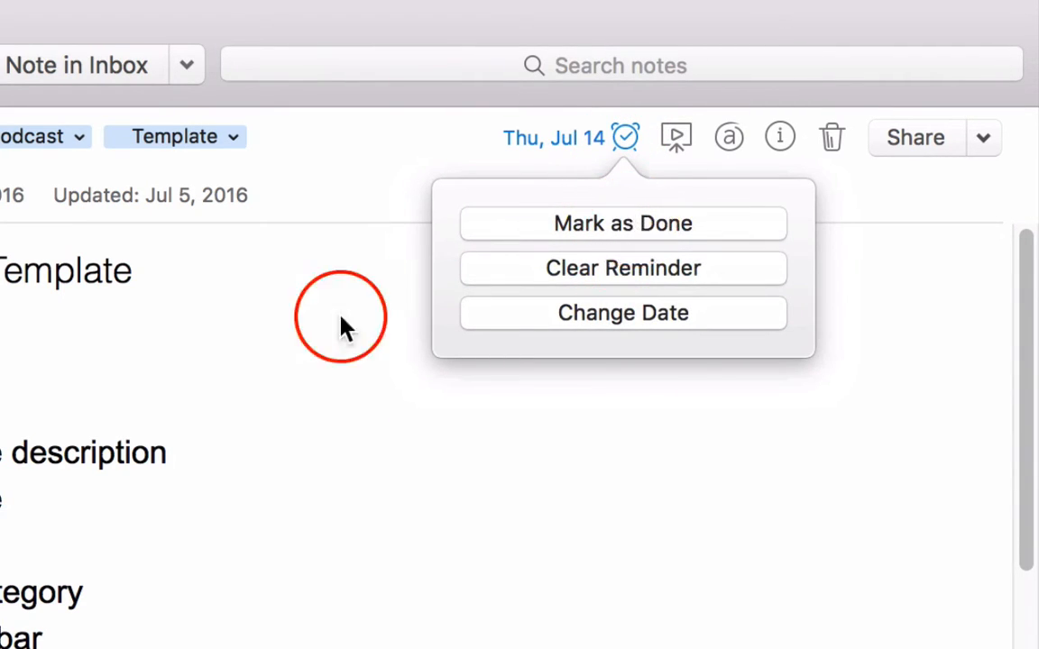
{"action": "mouse_move", "coordinate": [518, 313]}
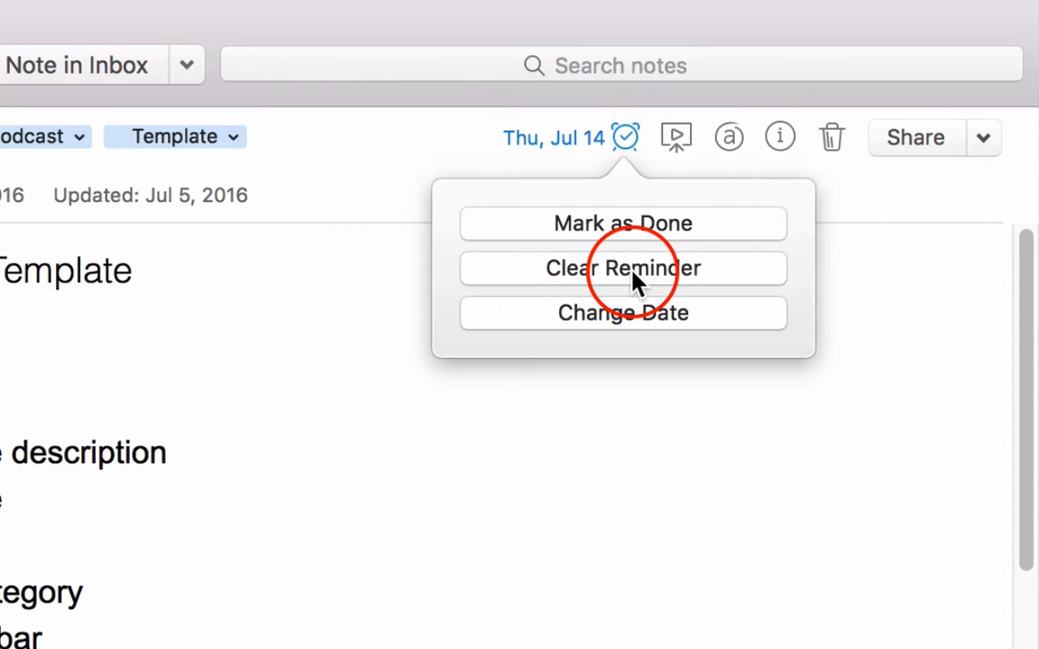
{"action": "mouse_move", "coordinate": [631, 312]}
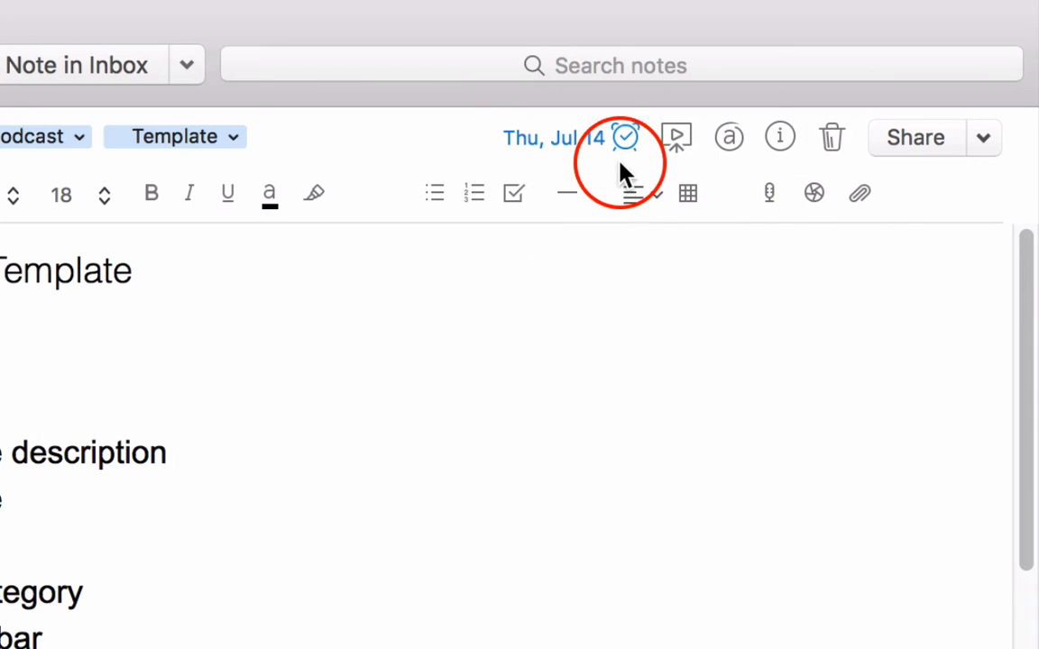
{"action": "left_click", "coordinate": [626, 137]}
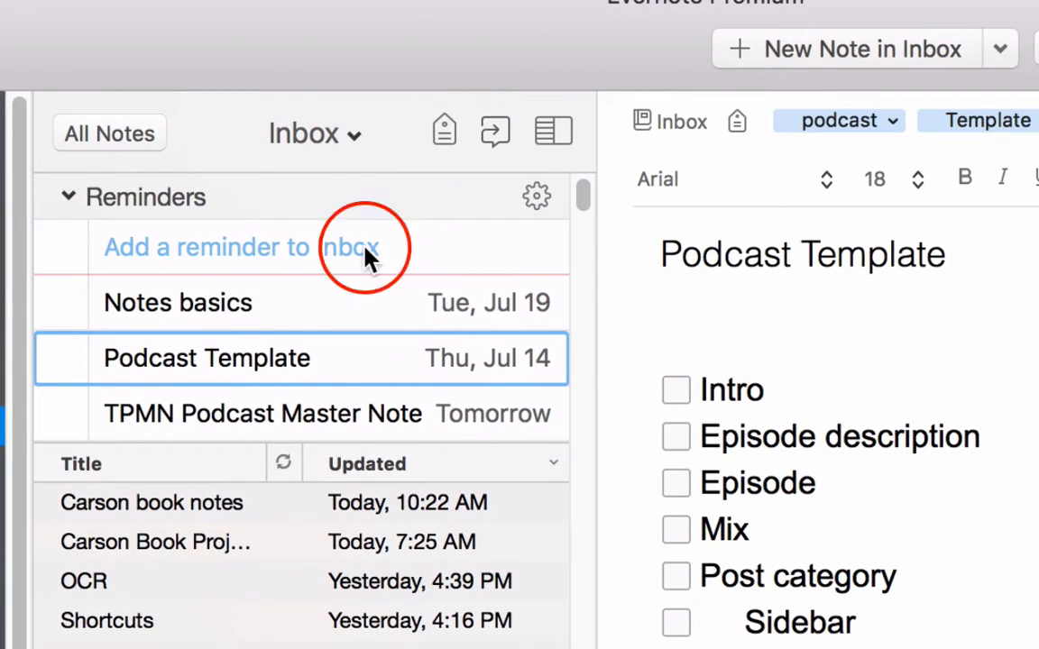
{"action": "left_click", "coordinate": [60, 357]}
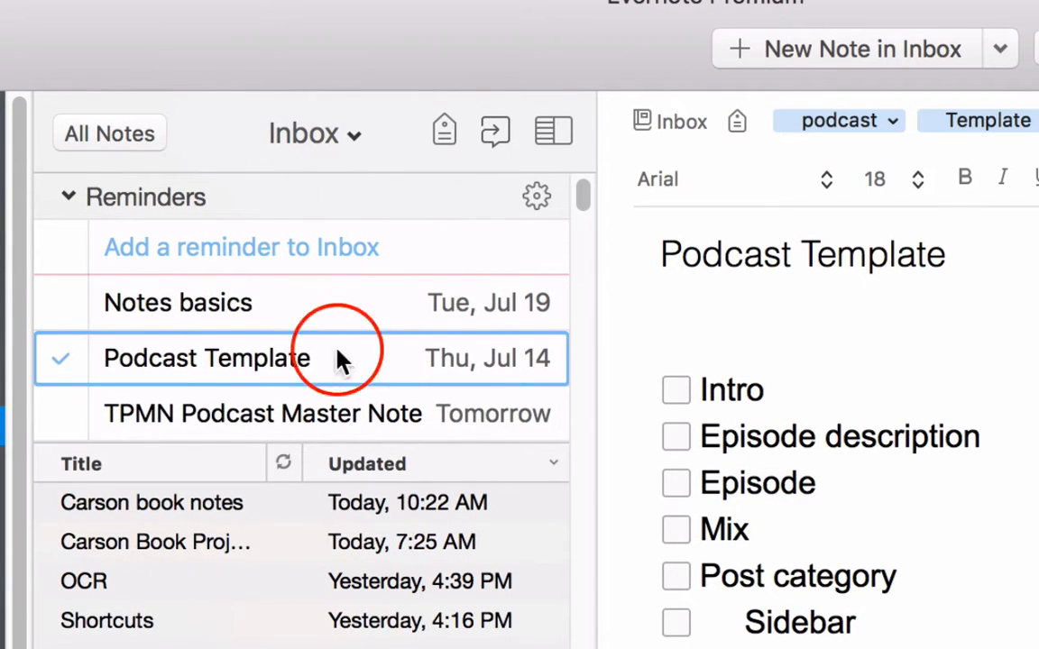
{"action": "left_click", "coordinate": [60, 302]}
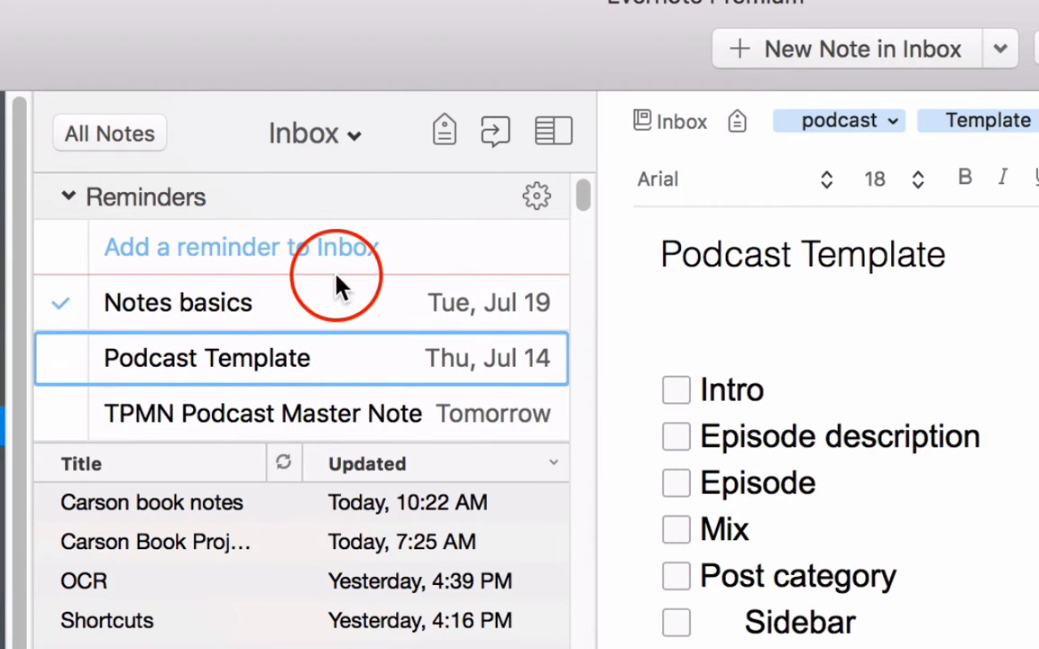
Check the list view options, then open Reminders Subscription Settings in Preferences
{"action": "left_click", "coordinate": [552, 130]}
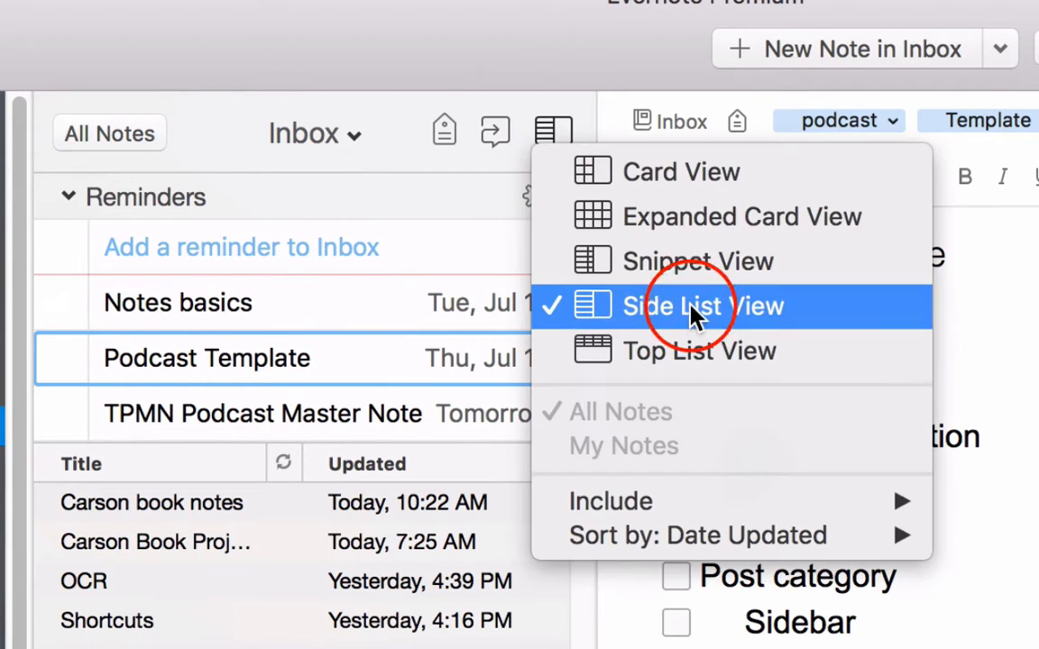
{"action": "mouse_move", "coordinate": [672, 261]}
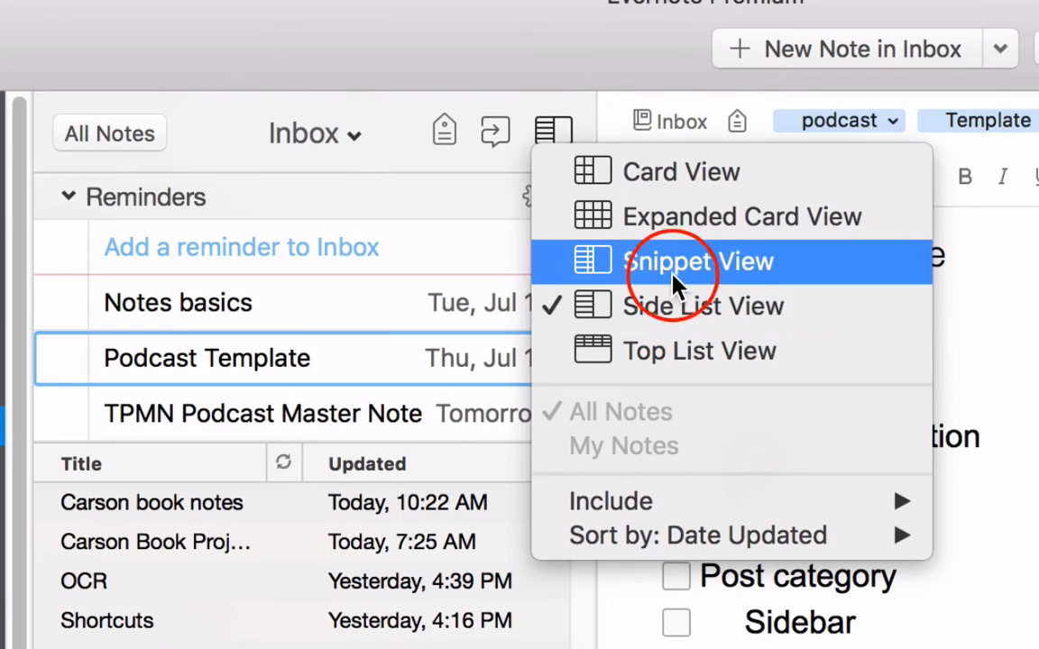
{"action": "left_click", "coordinate": [698, 261]}
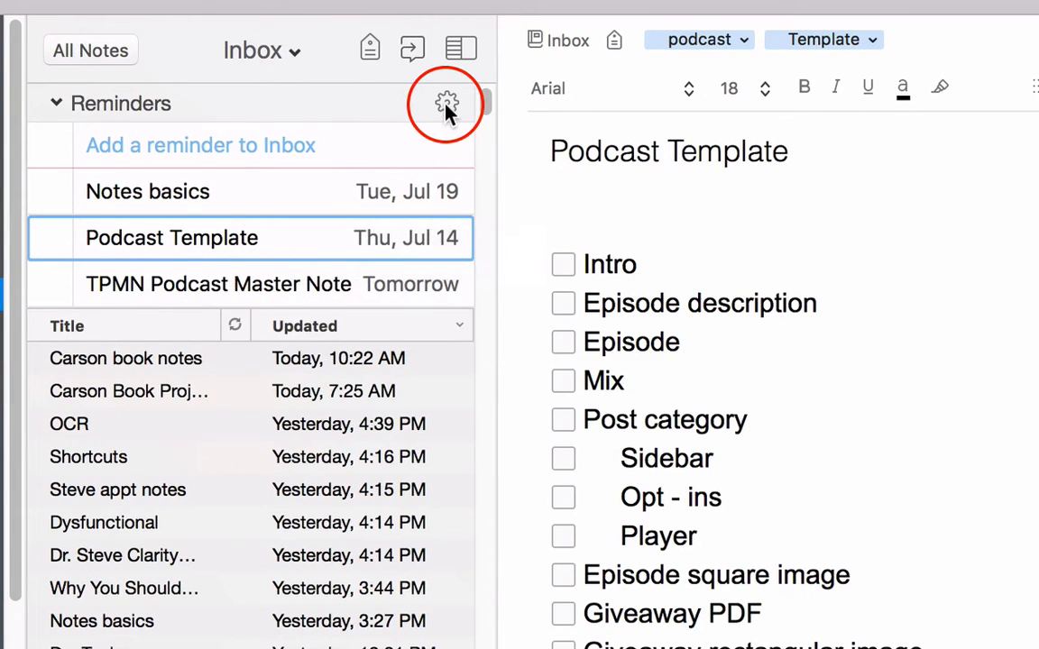
{"action": "left_click", "coordinate": [446, 103]}
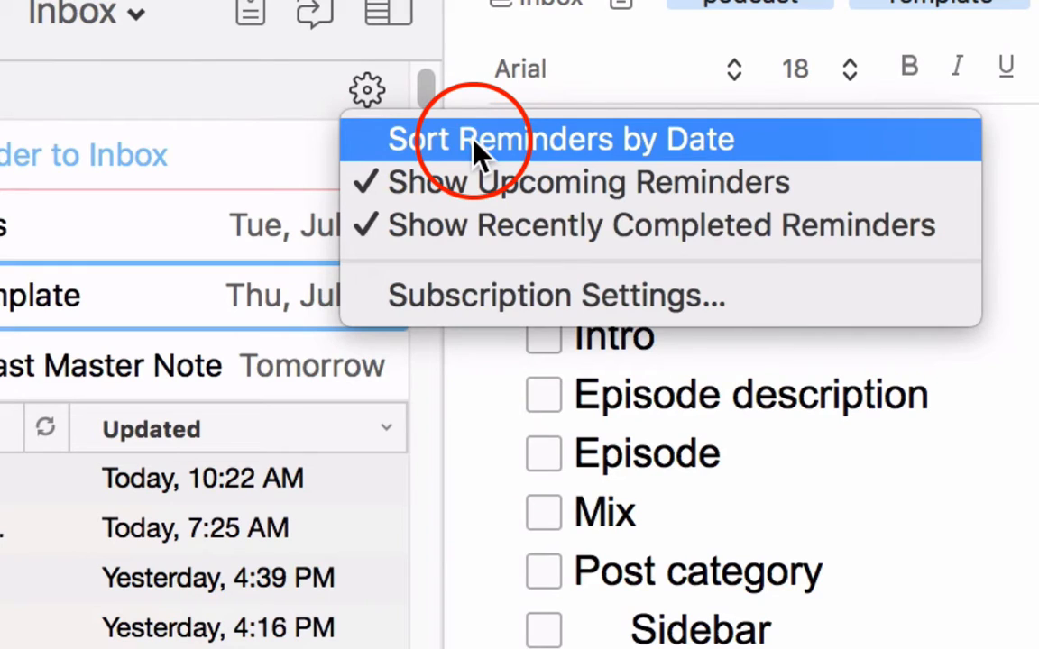
{"action": "mouse_move", "coordinate": [469, 294]}
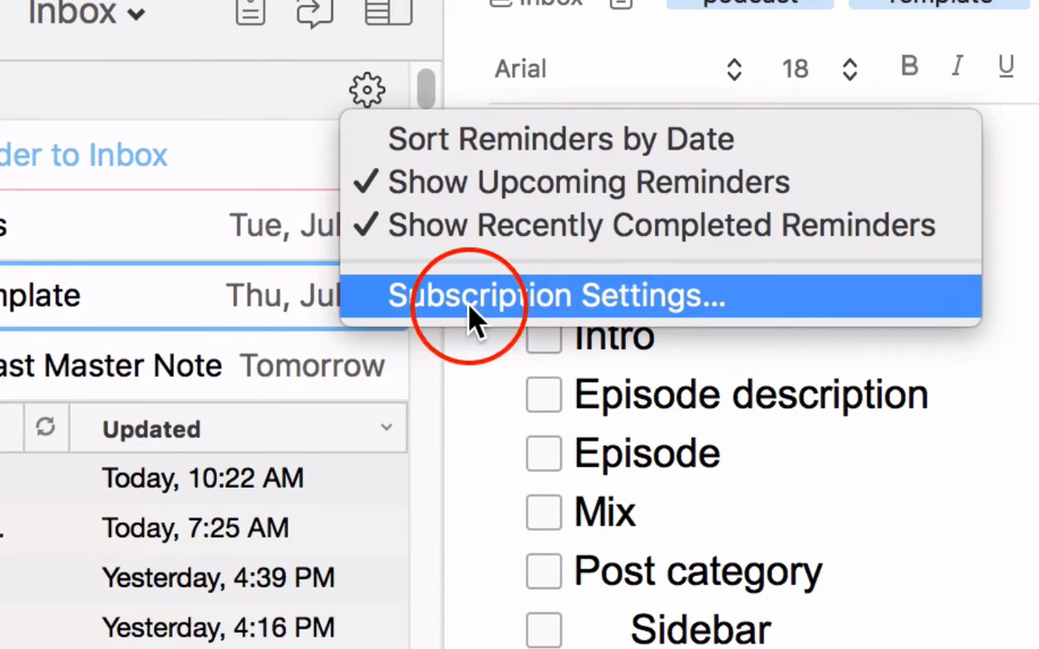
{"action": "mouse_move", "coordinate": [505, 311]}
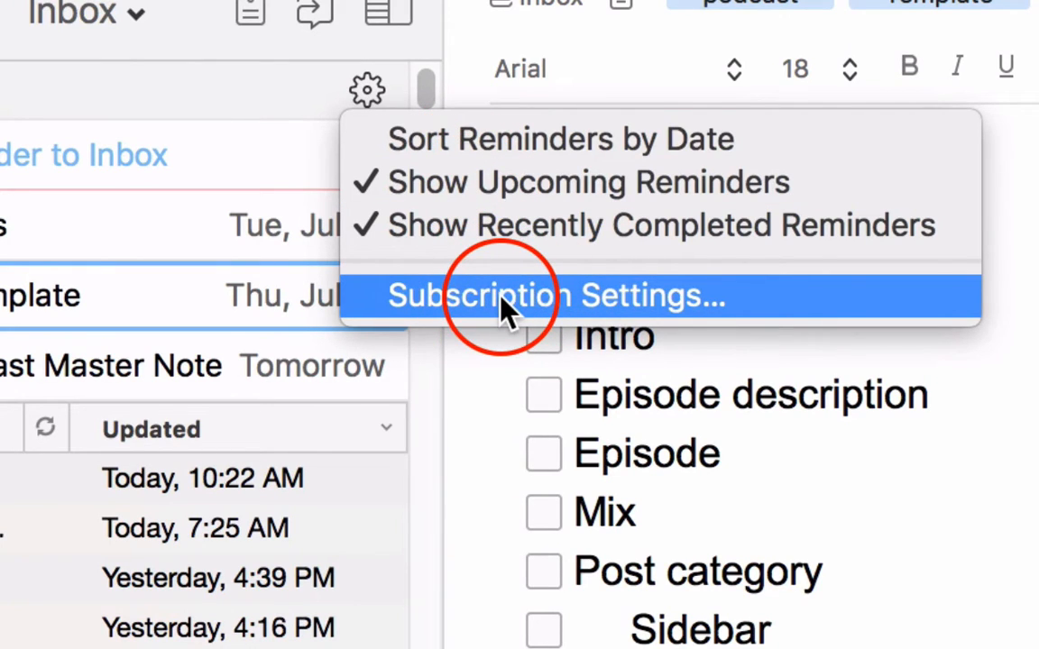
{"action": "left_click", "coordinate": [505, 295]}
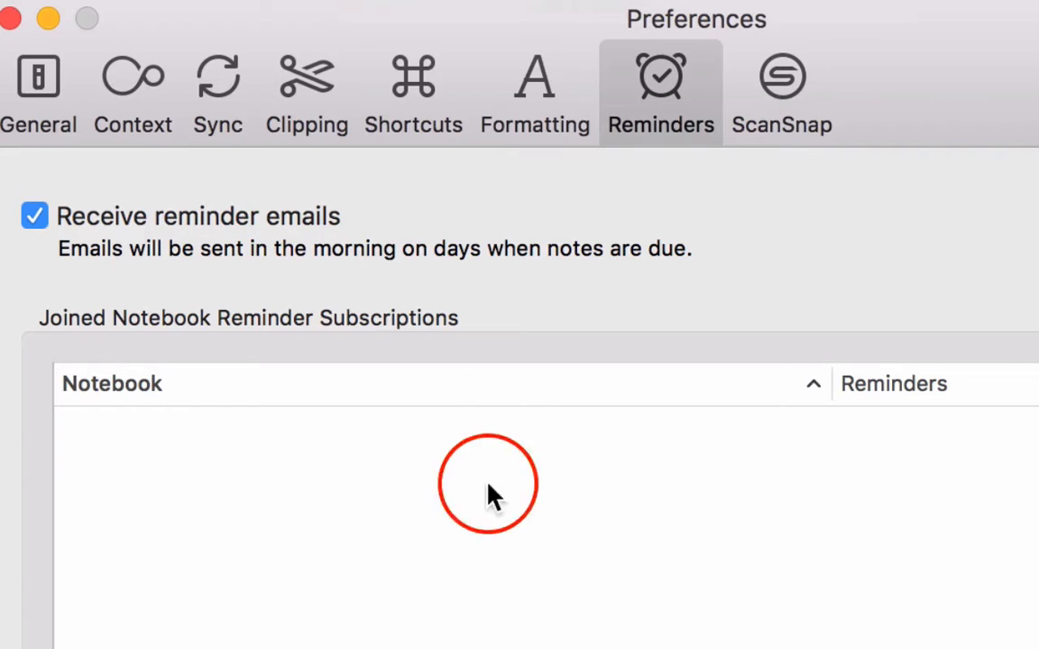
{"action": "mouse_move", "coordinate": [190, 230]}
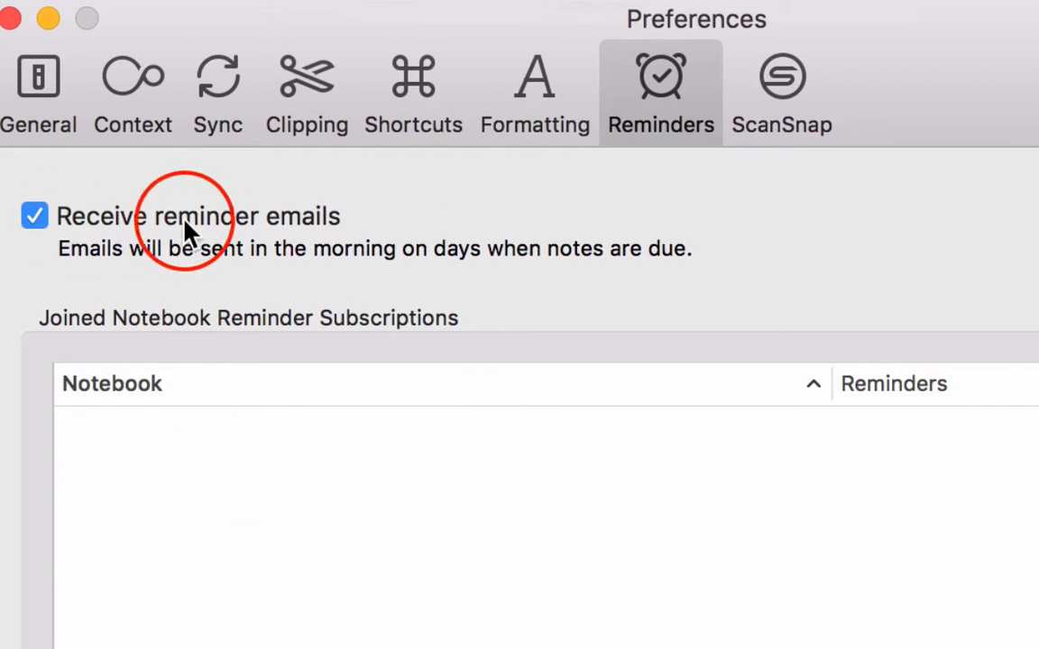
{"action": "mouse_move", "coordinate": [279, 235]}
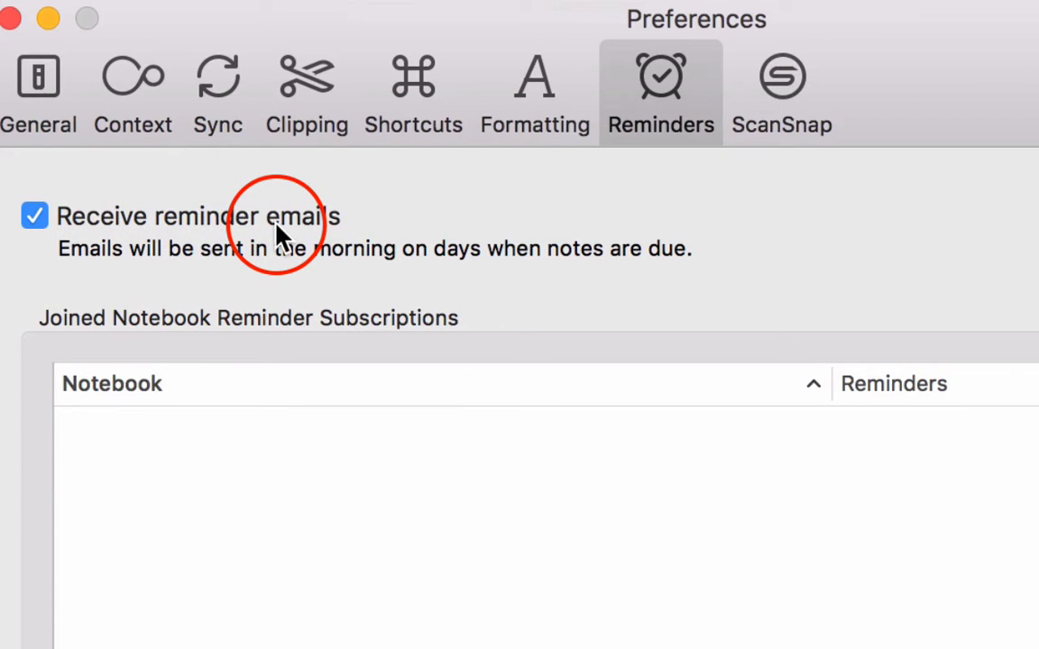
{"action": "mouse_move", "coordinate": [681, 270]}
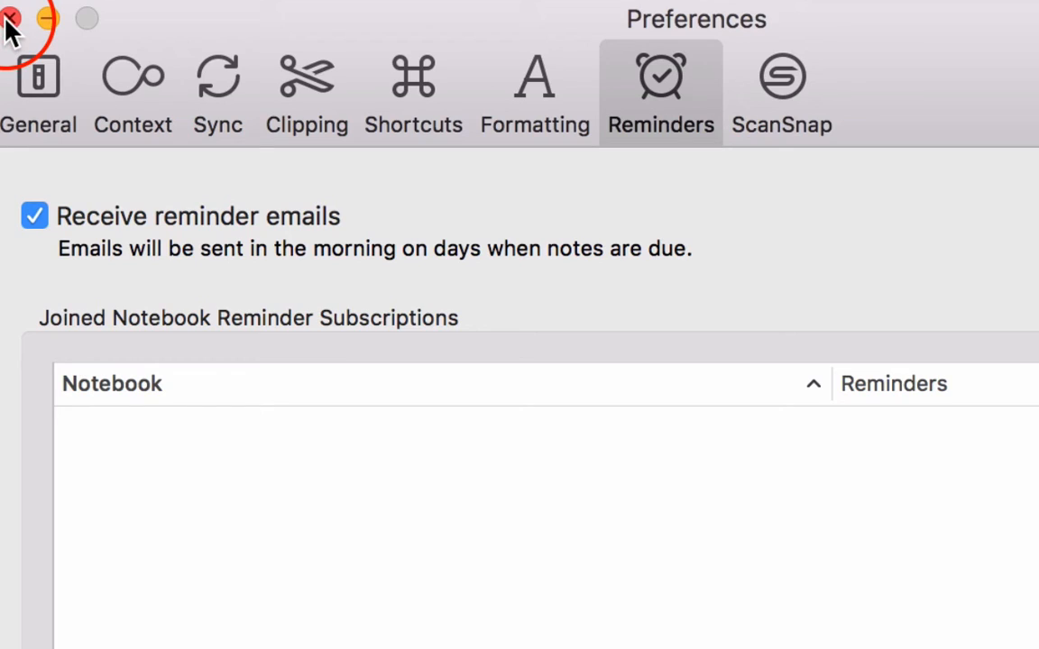
Close Preferences and add 'Example of Note Created In Reminder Area' as an Inbox reminder note
{"action": "left_click", "coordinate": [12, 18]}
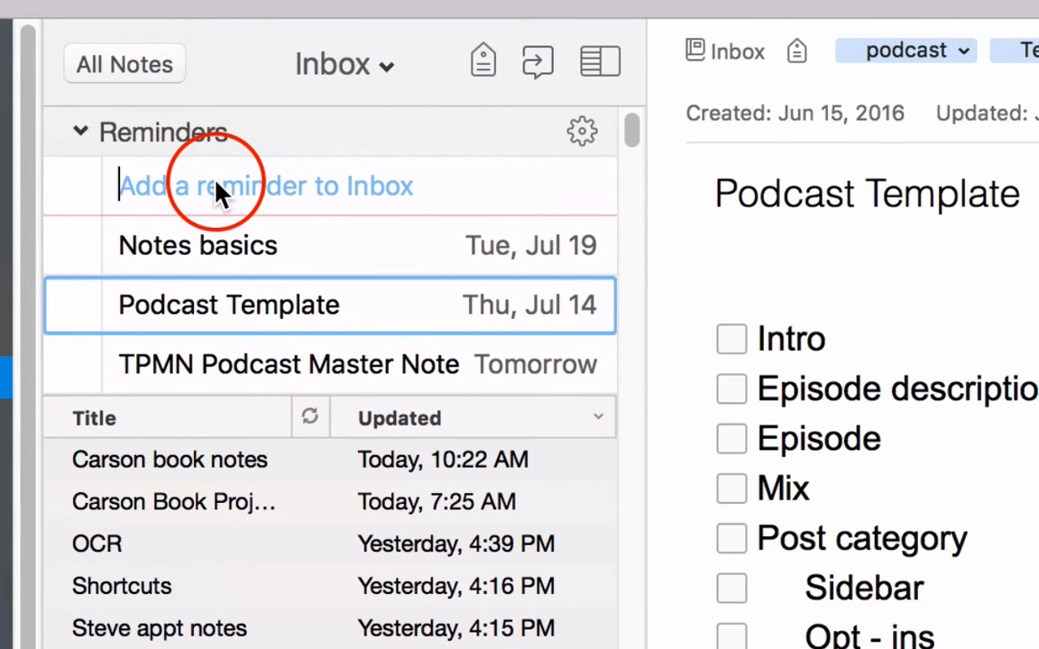
{"action": "type", "text": "Example of Note Created"}
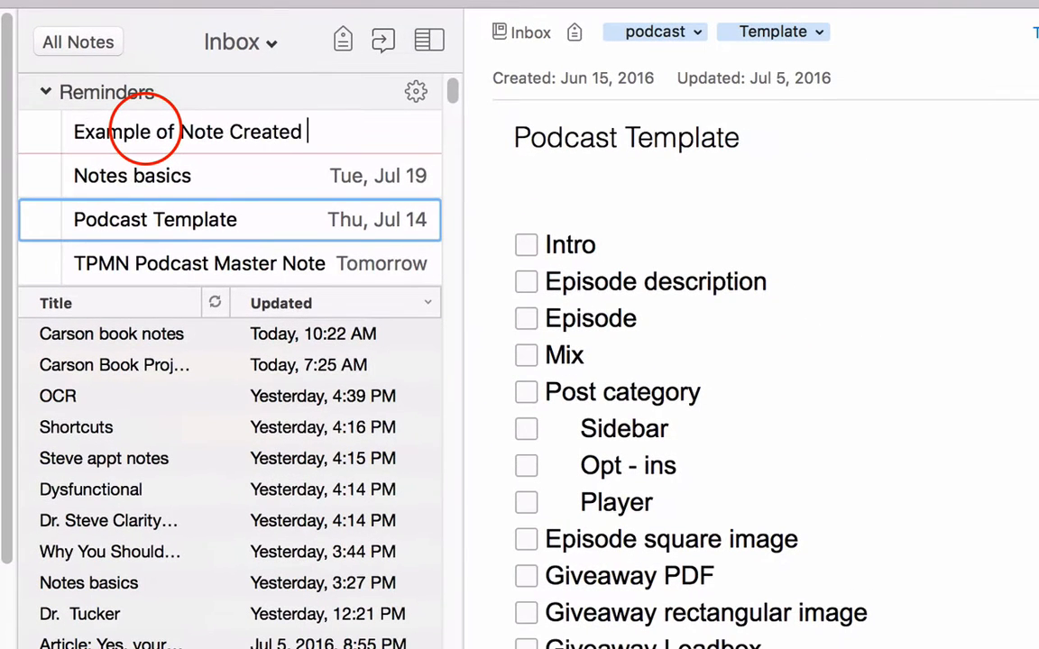
{"action": "type", "text": "In Reminder"}
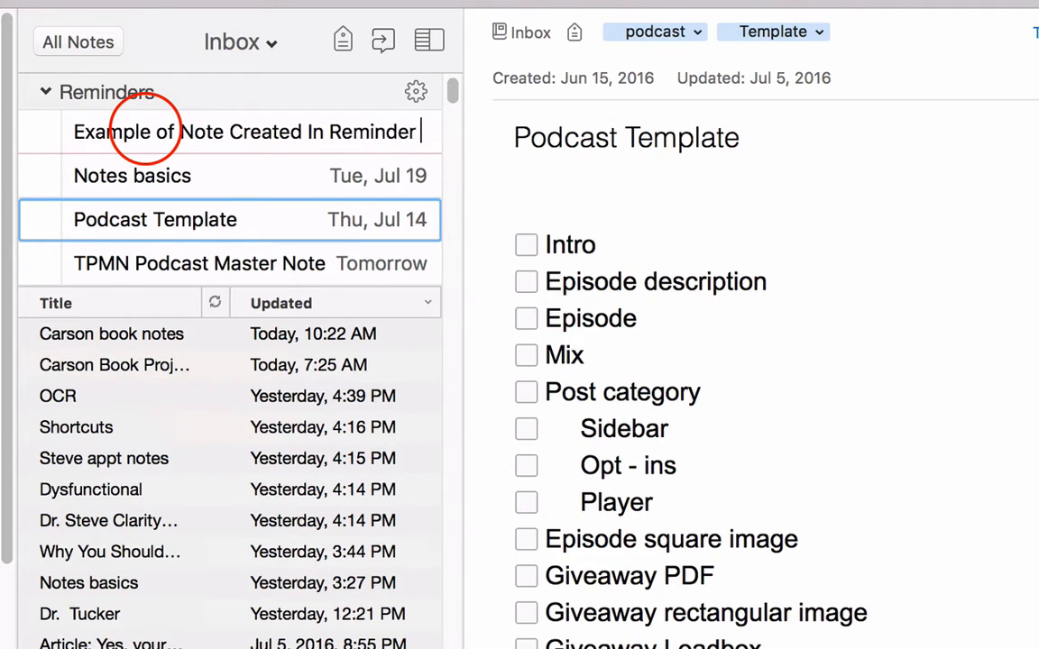
{"action": "left_click", "coordinate": [253, 176]}
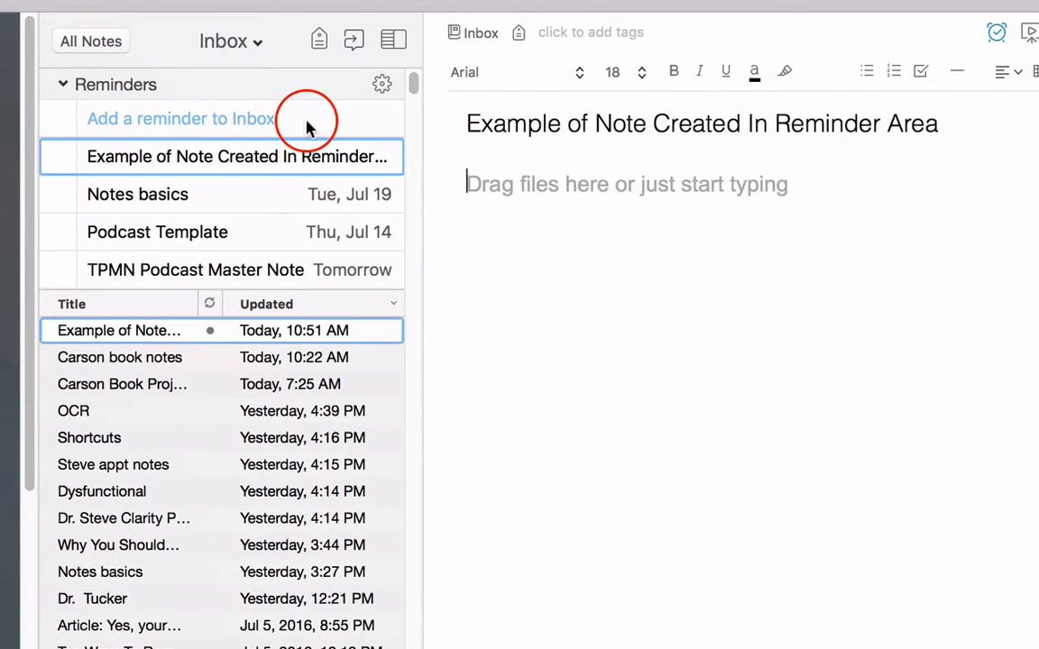
{"action": "mouse_move", "coordinate": [451, 144]}
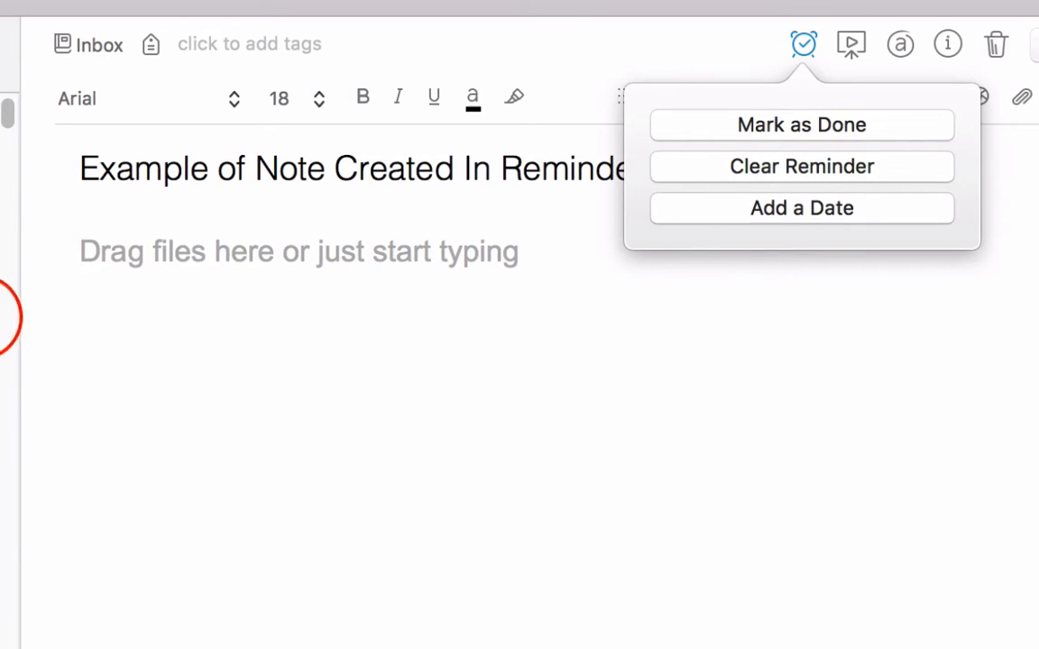
Give the new note a reminder date of Friday, August 12, 2016
{"action": "left_click", "coordinate": [801, 207]}
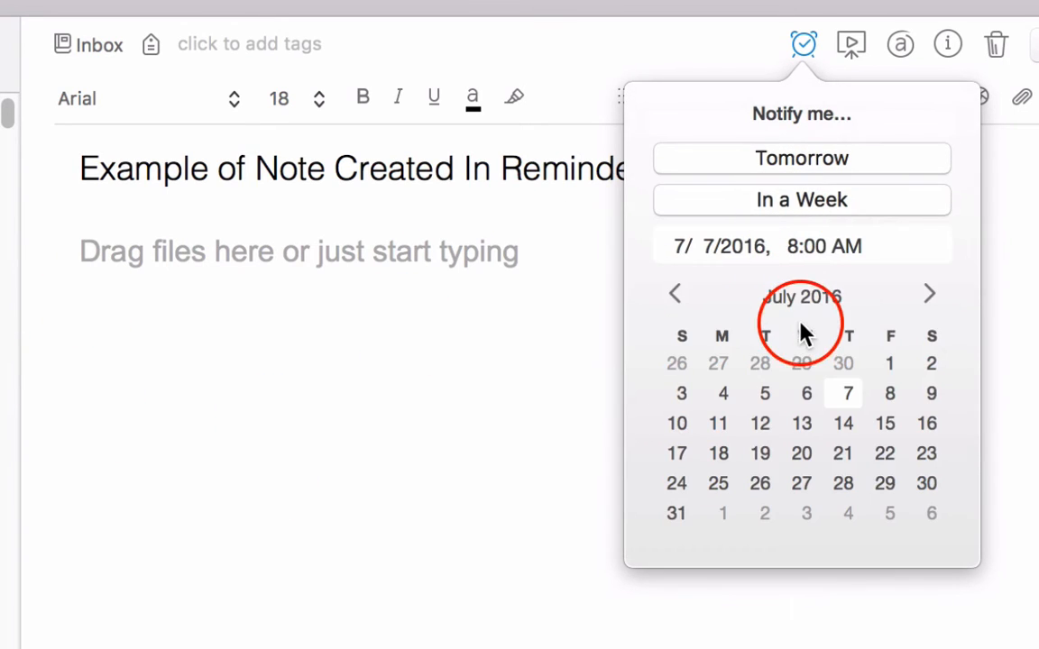
{"action": "left_click", "coordinate": [788, 245]}
{"action": "type", "text": "10"}
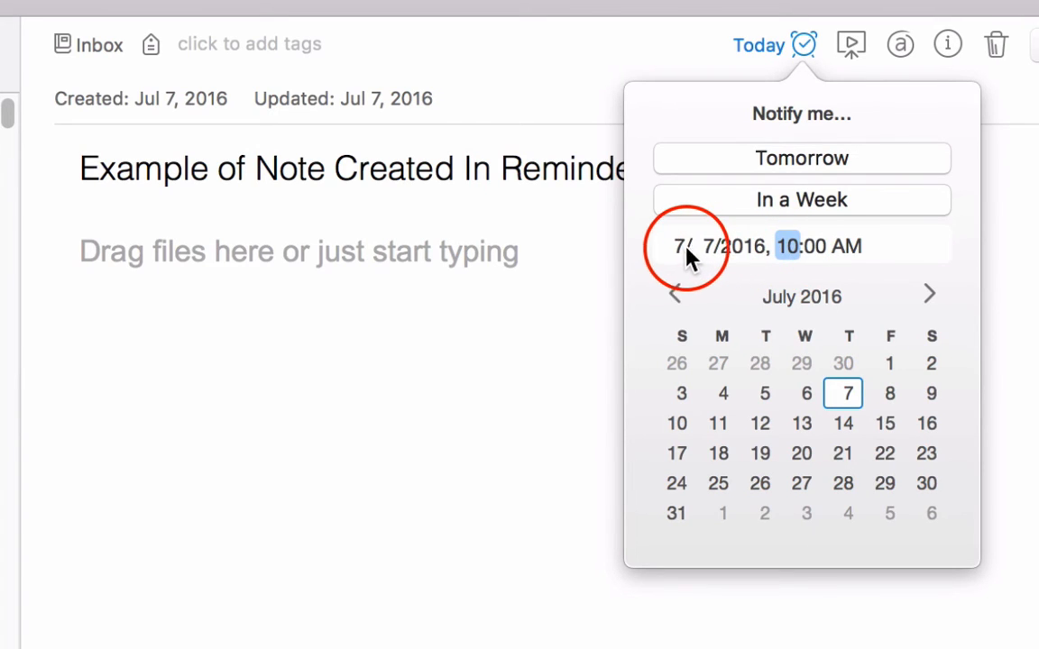
{"action": "mouse_move", "coordinate": [824, 297]}
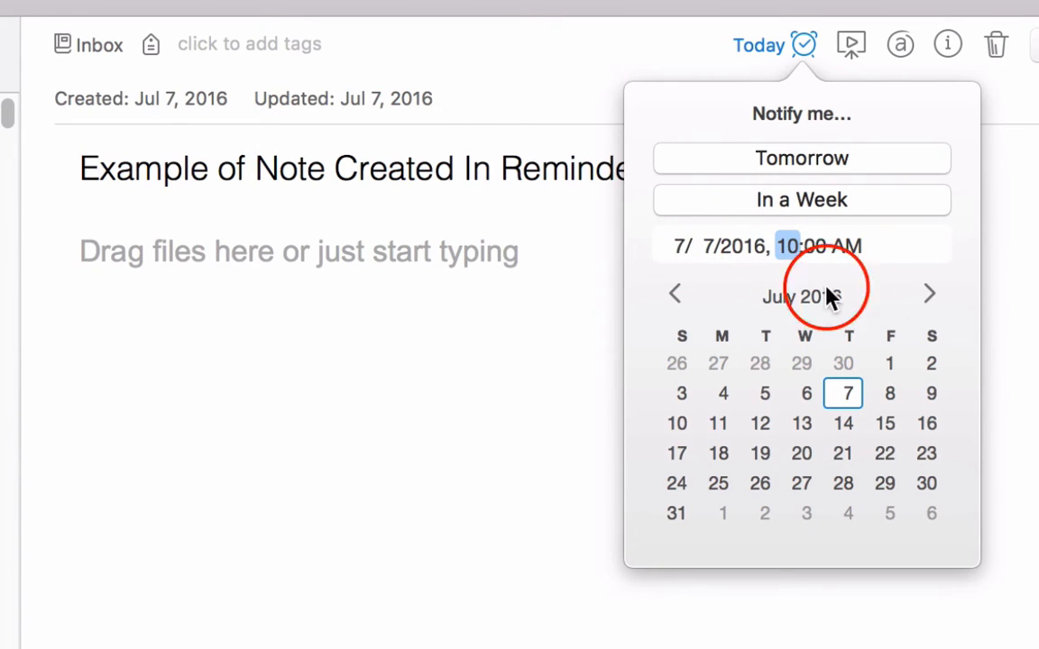
{"action": "left_click", "coordinate": [930, 293]}
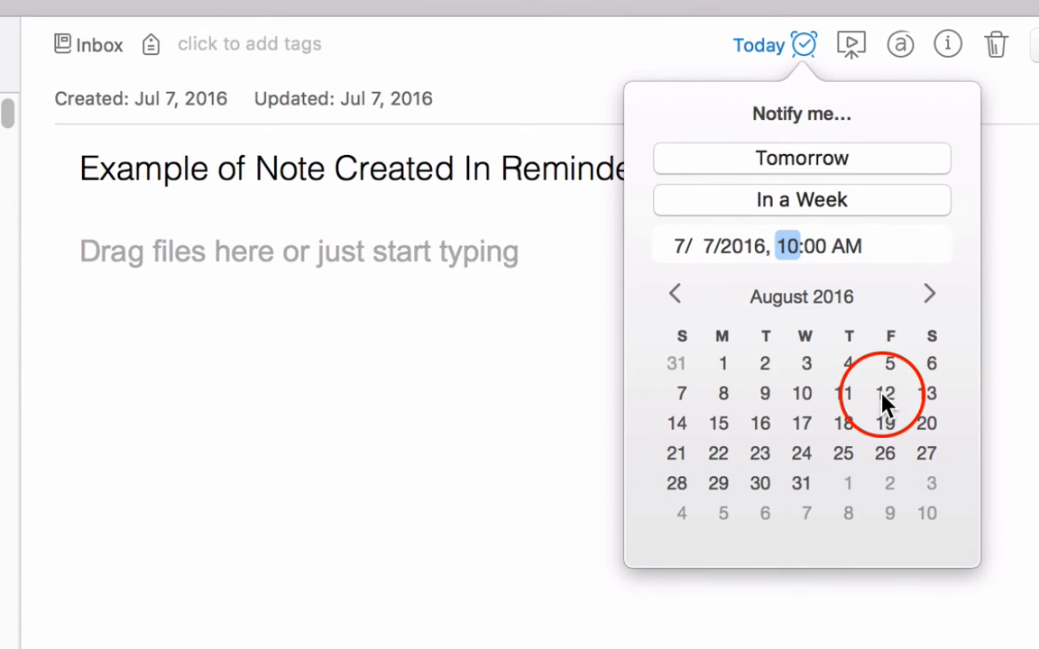
{"action": "left_click", "coordinate": [884, 393]}
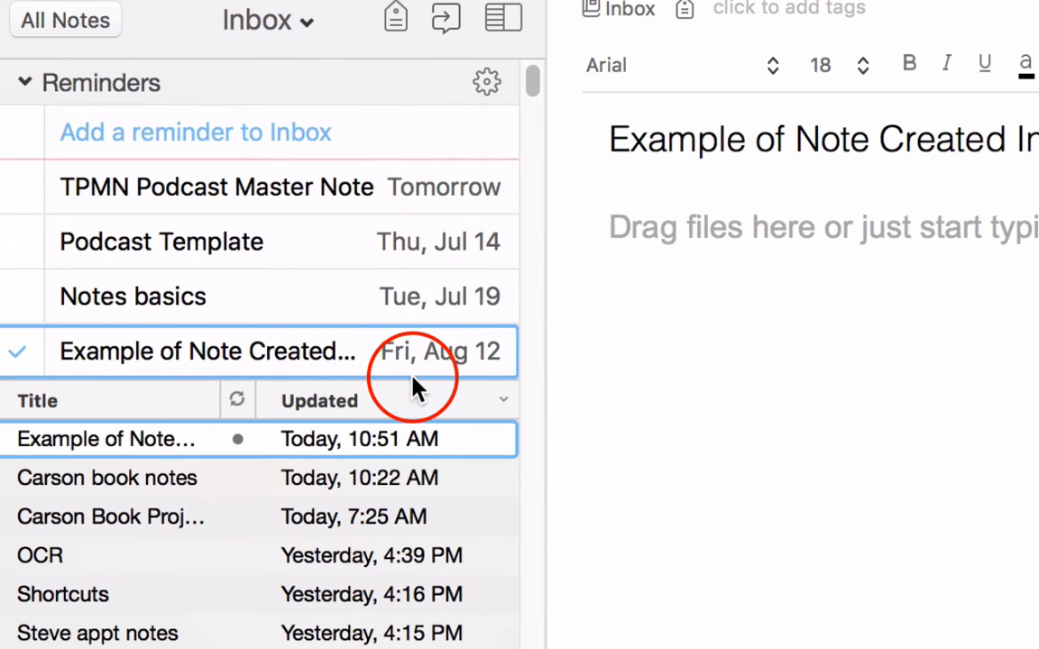
{"action": "mouse_move", "coordinate": [416, 341]}
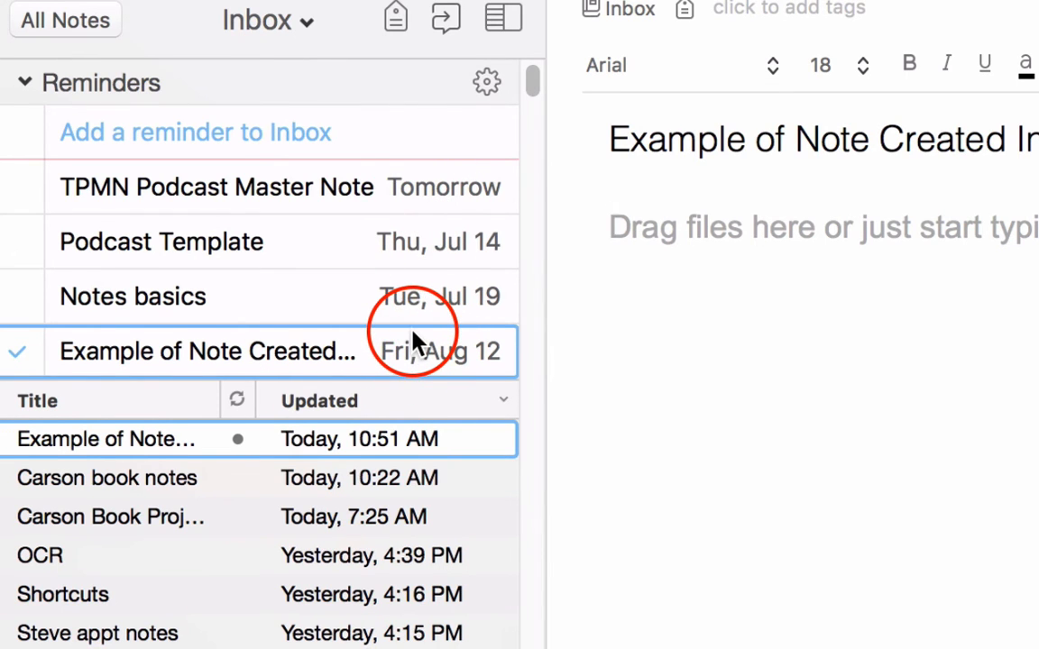